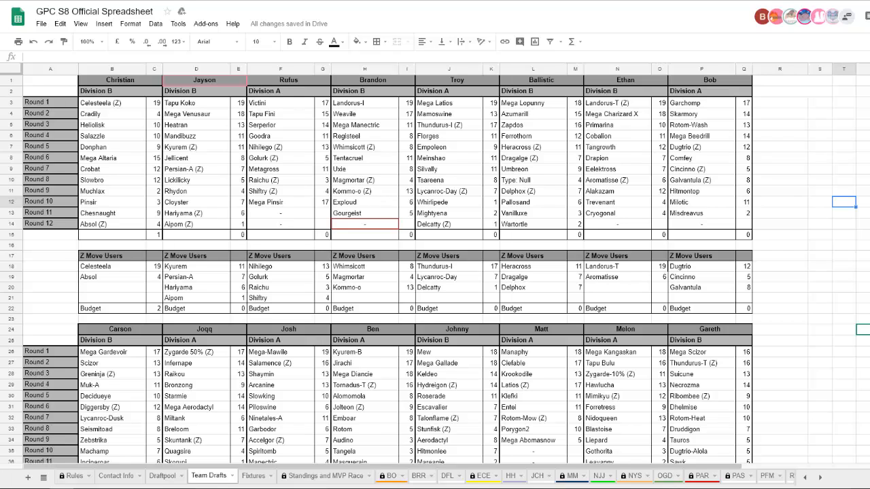
# Step: Switch to the HH team sheet listing the Hoskins Hoopas roster, Garchomp through Misdreavus
pyautogui.click(510, 476)
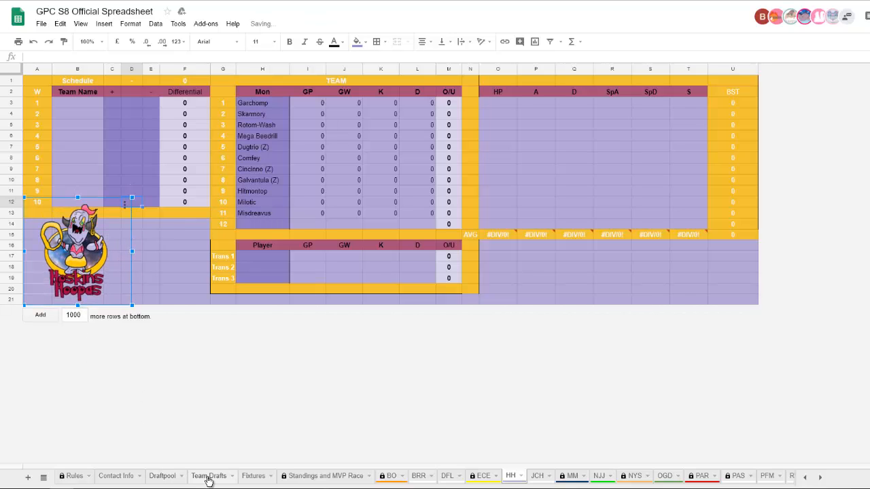
pyautogui.click(209, 476)
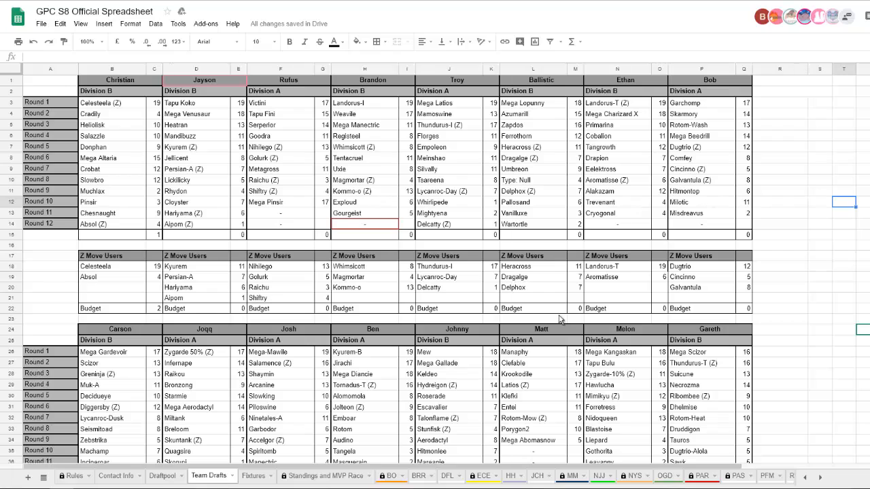
pyautogui.moveTo(840, 323)
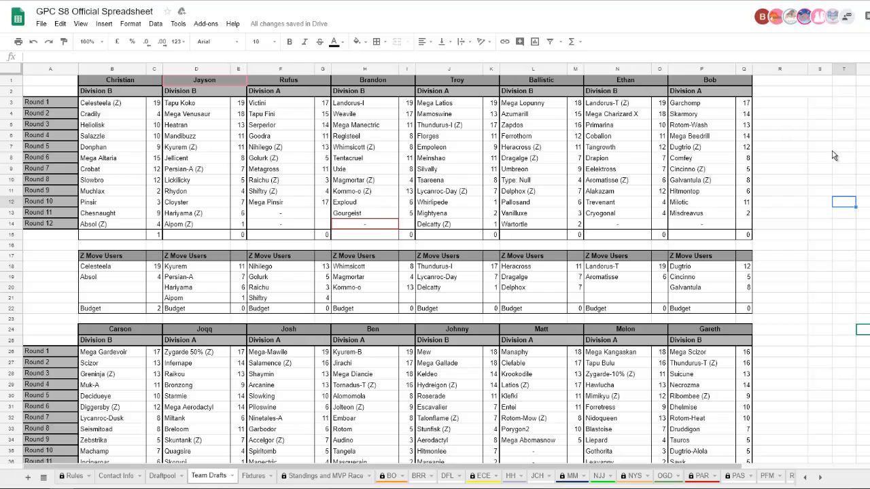
pyautogui.moveTo(199, 138)
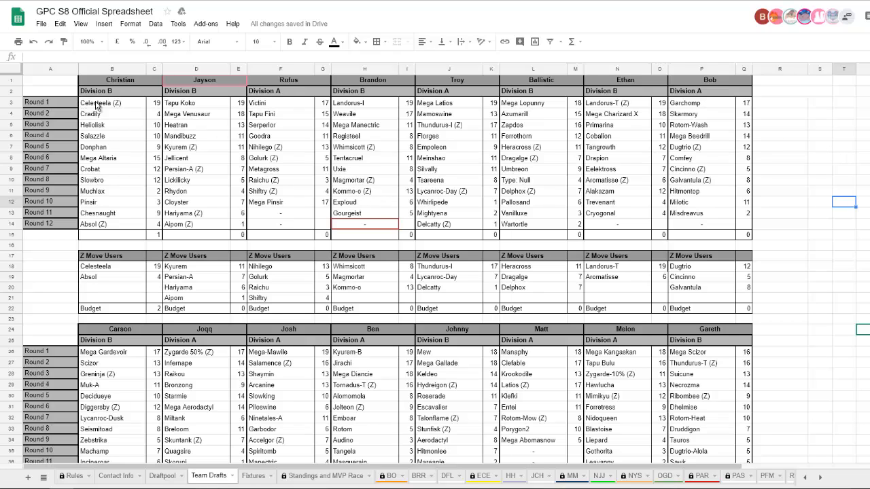
pyautogui.moveTo(389, 105)
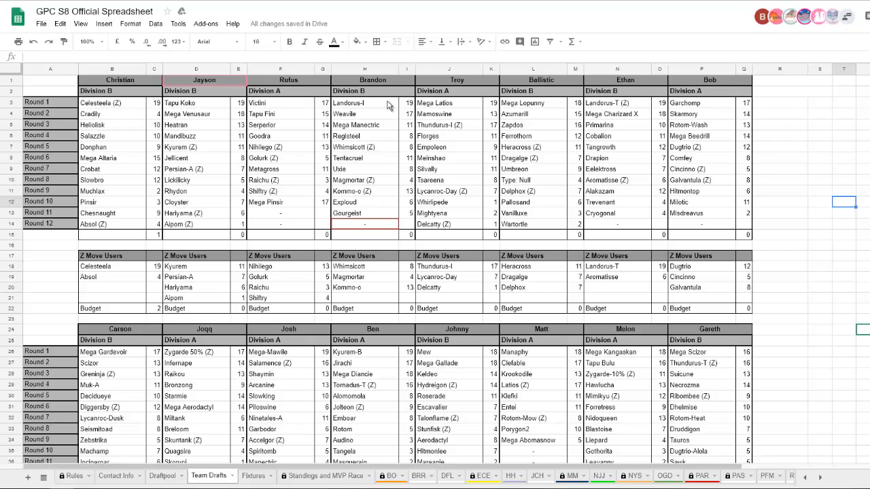
pyautogui.moveTo(530, 109)
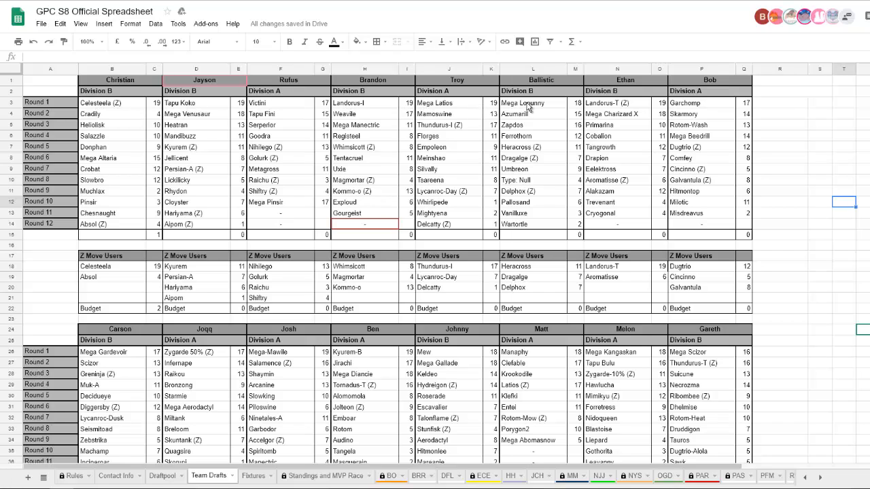
pyautogui.moveTo(830, 262)
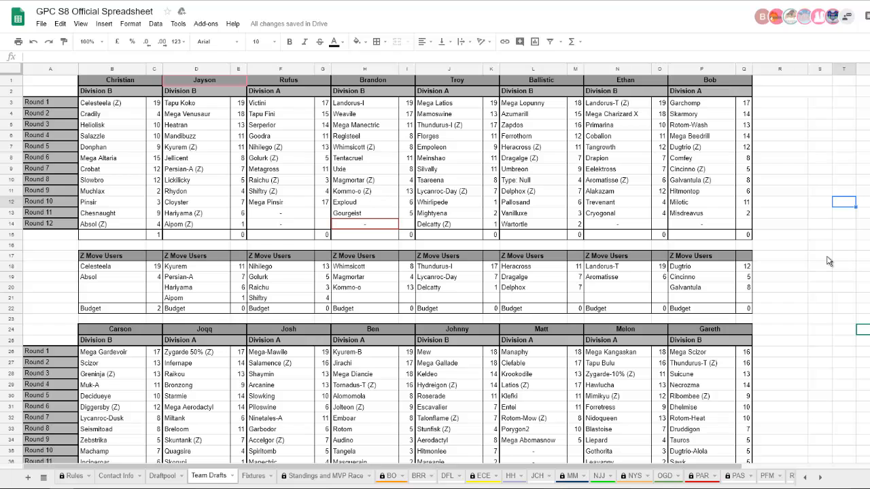
pyautogui.scroll(-3)
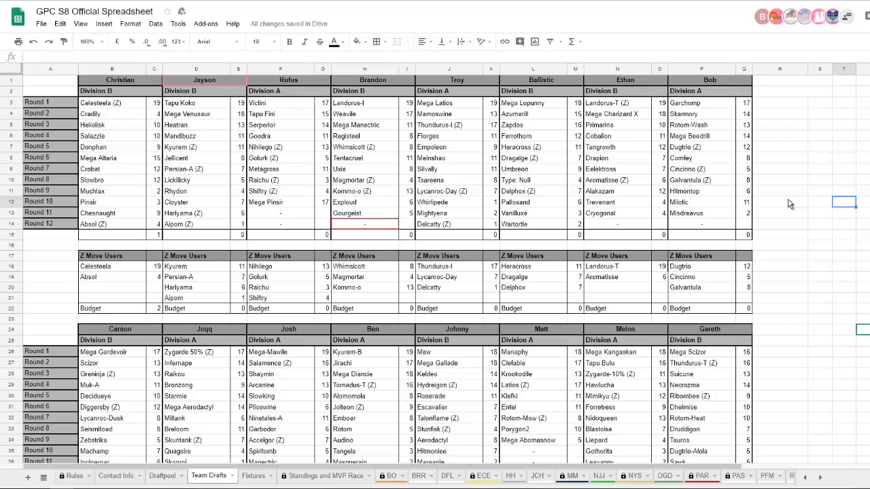
pyautogui.scroll(-3)
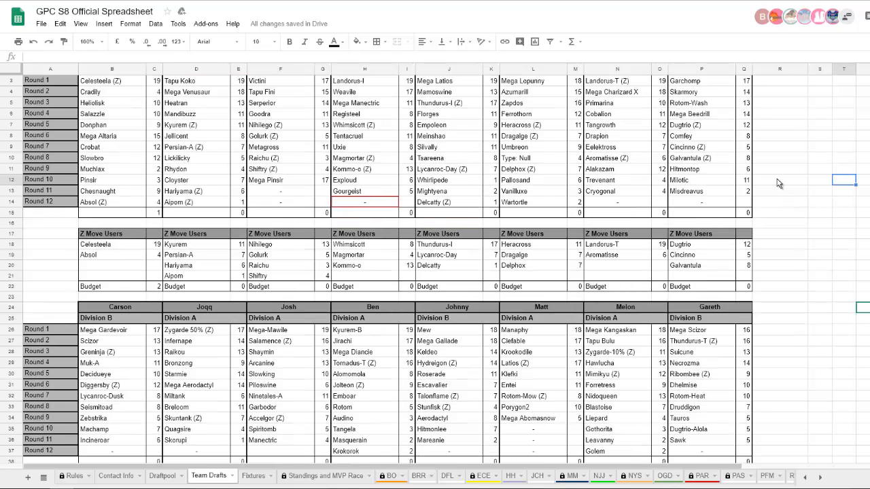